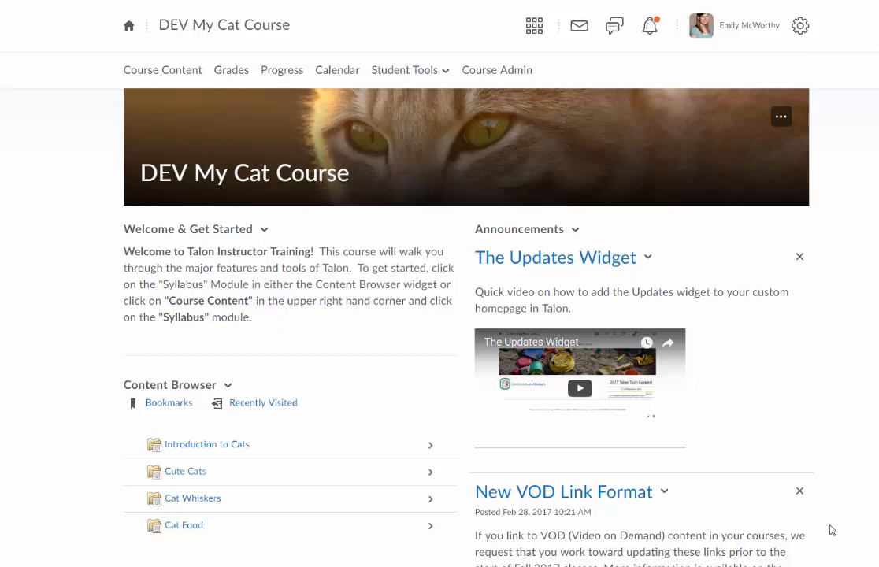
mouse_move(416, 285)
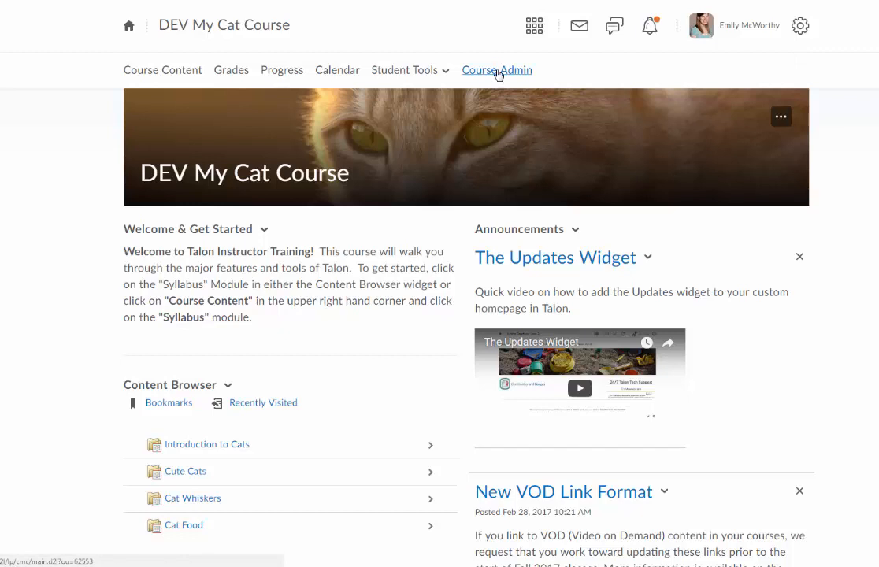
Open Course Admin for DEV My Cat Course
click(497, 70)
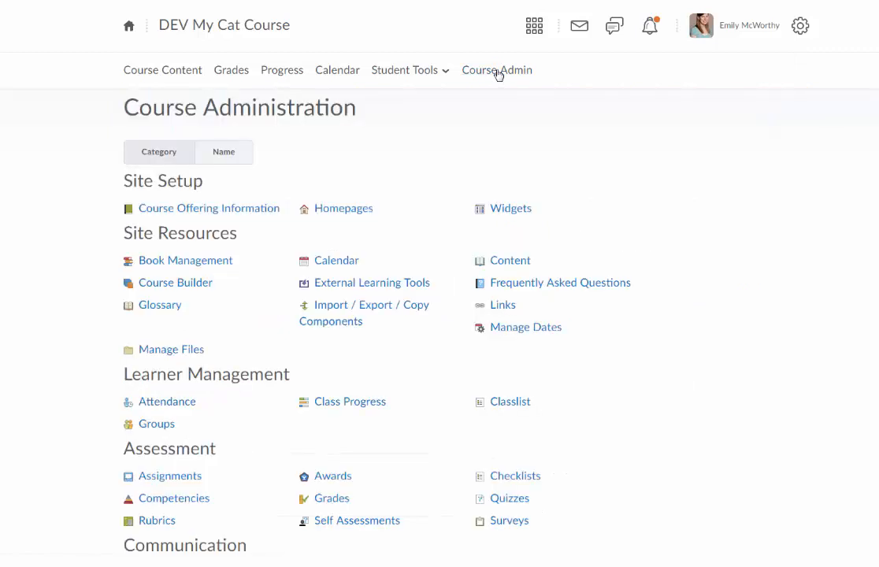
mouse_move(378, 199)
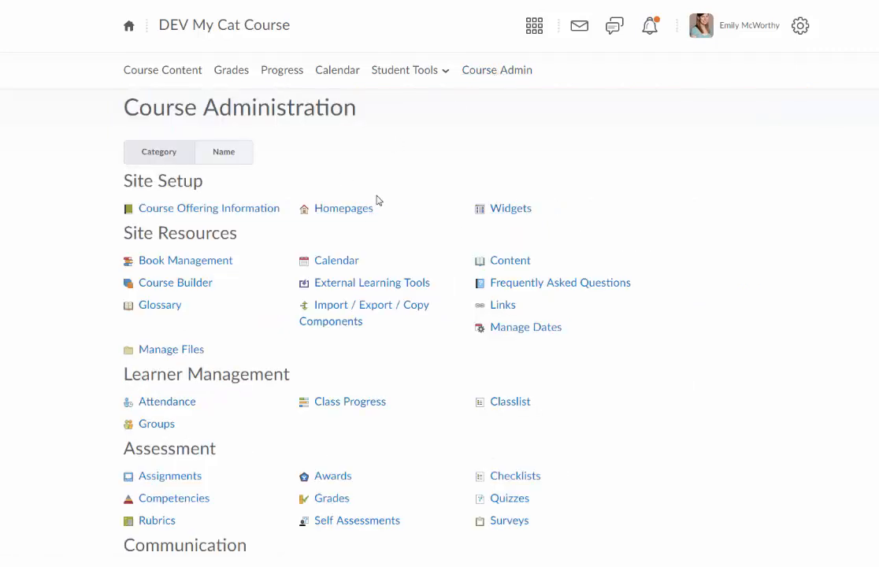
mouse_move(508, 222)
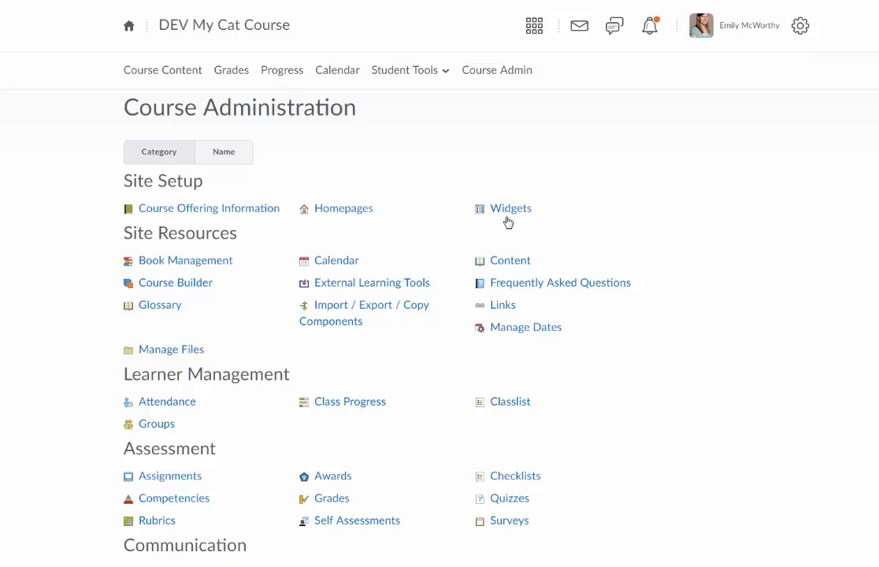
mouse_move(511, 208)
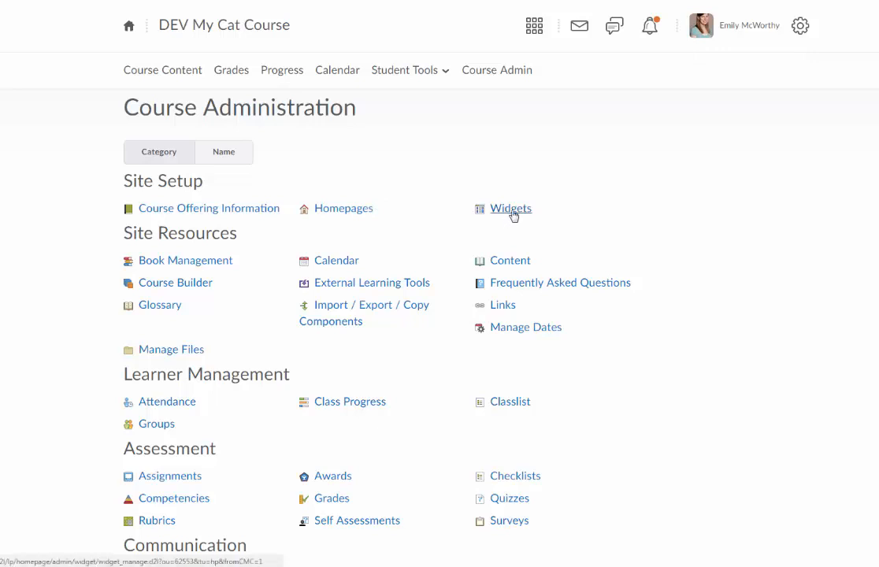
Create a widget named 'Cat Video Widget' with a 'Video of cats' description and save it
click(511, 208)
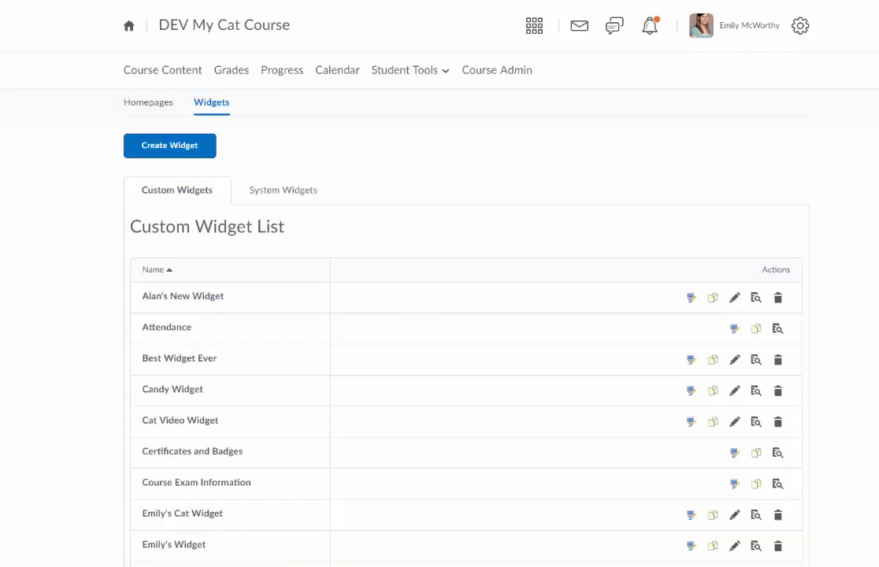
mouse_move(397, 159)
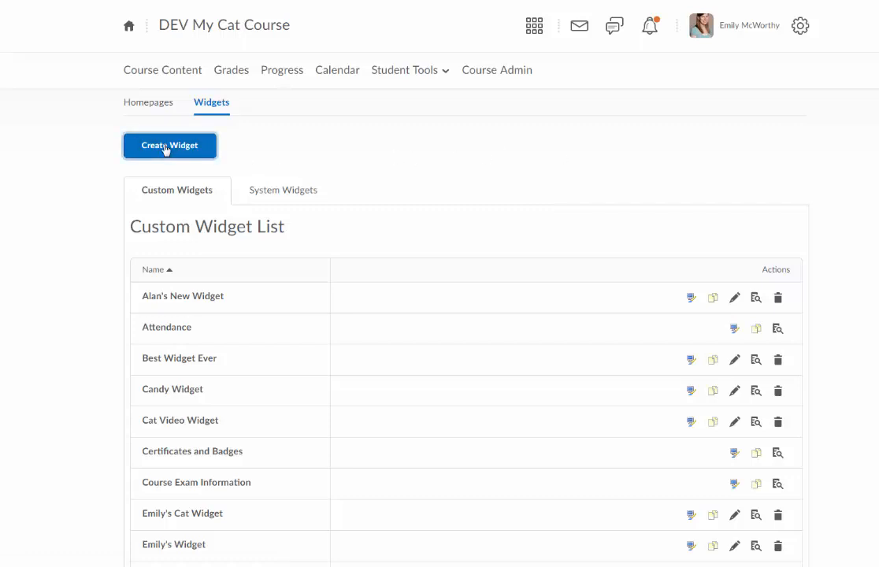
click(170, 146)
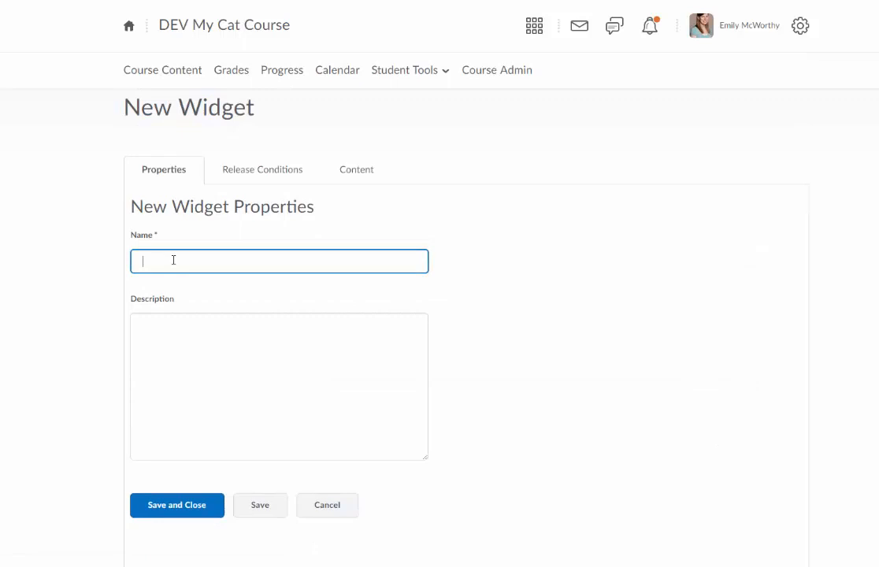
text(C)
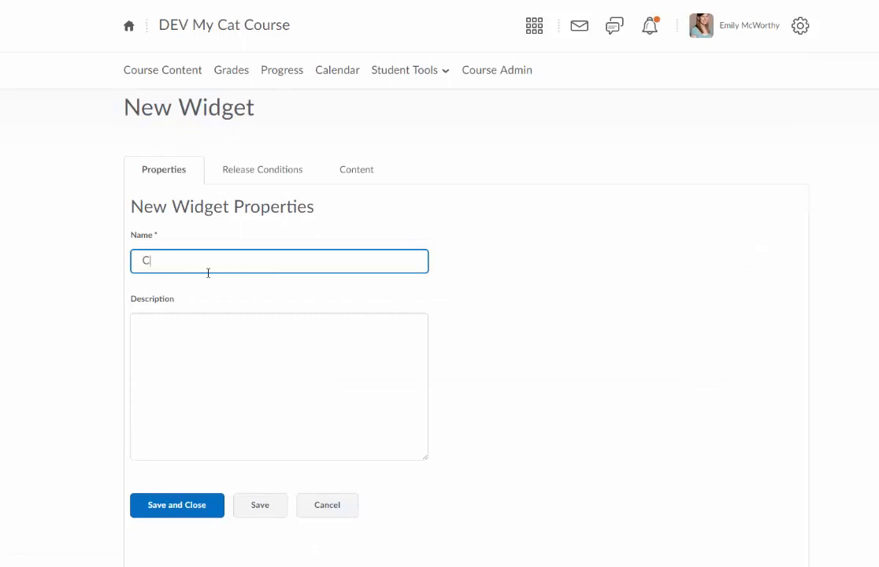
text(at Video Wldget)
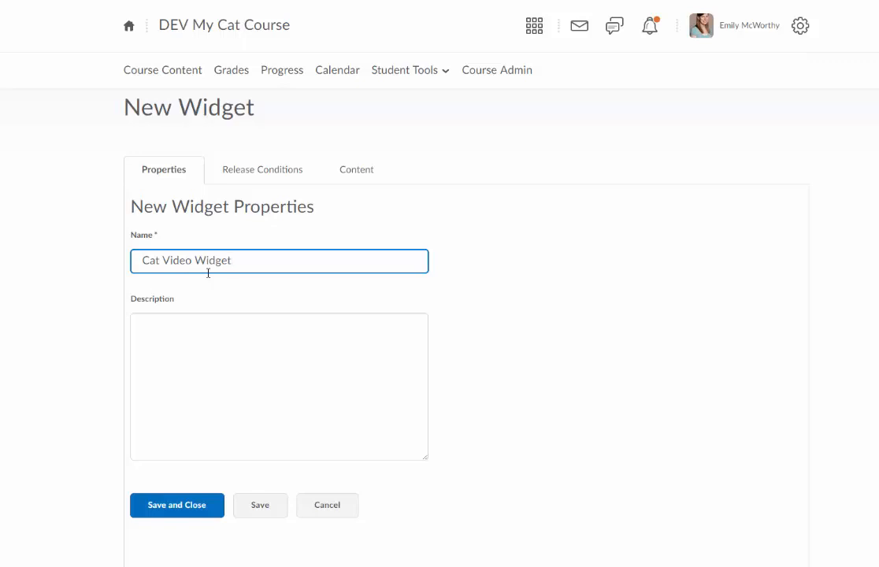
click(279, 386)
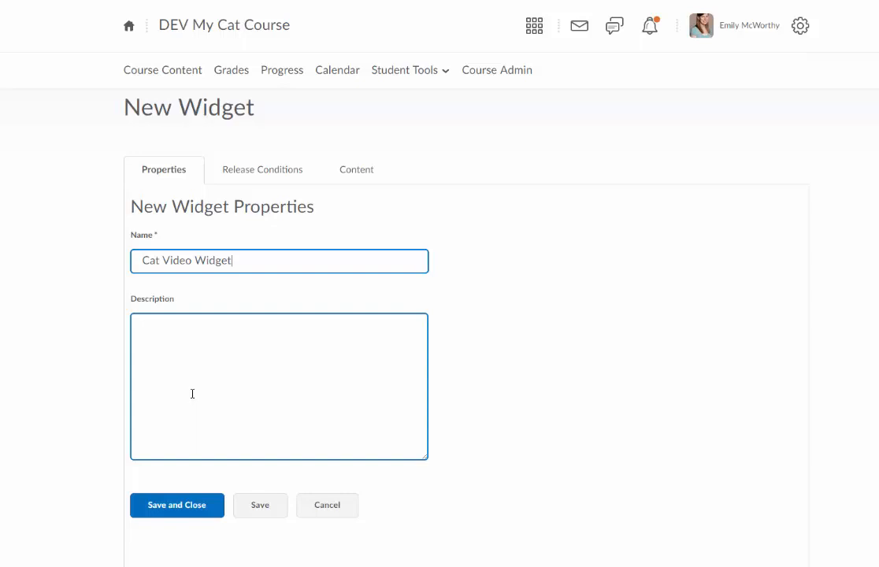
click(279, 386)
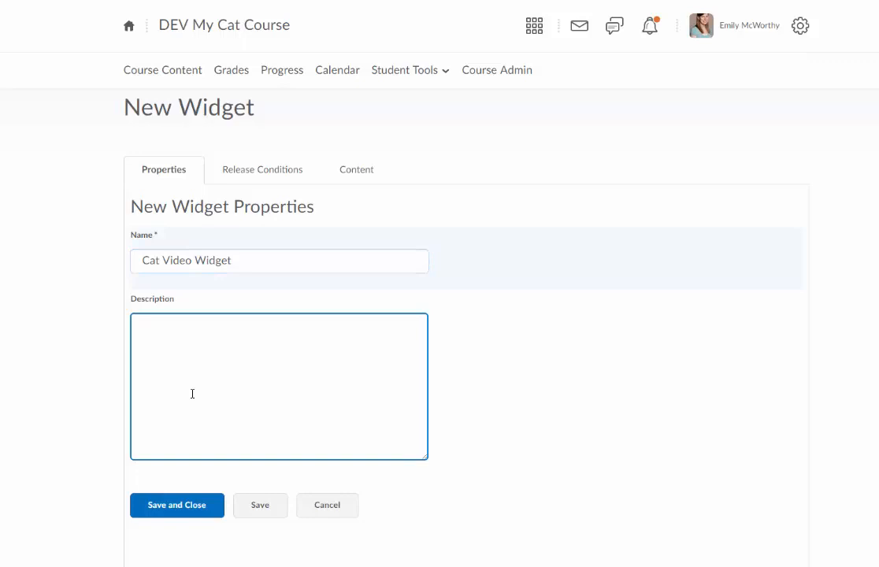
text(Vi)
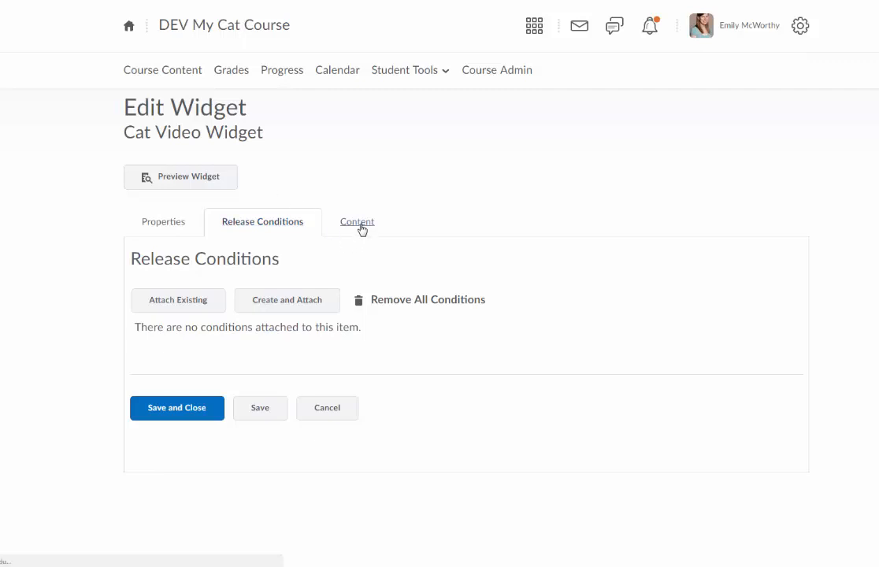
Show the Cat Video Widget's empty Content editor
click(356, 222)
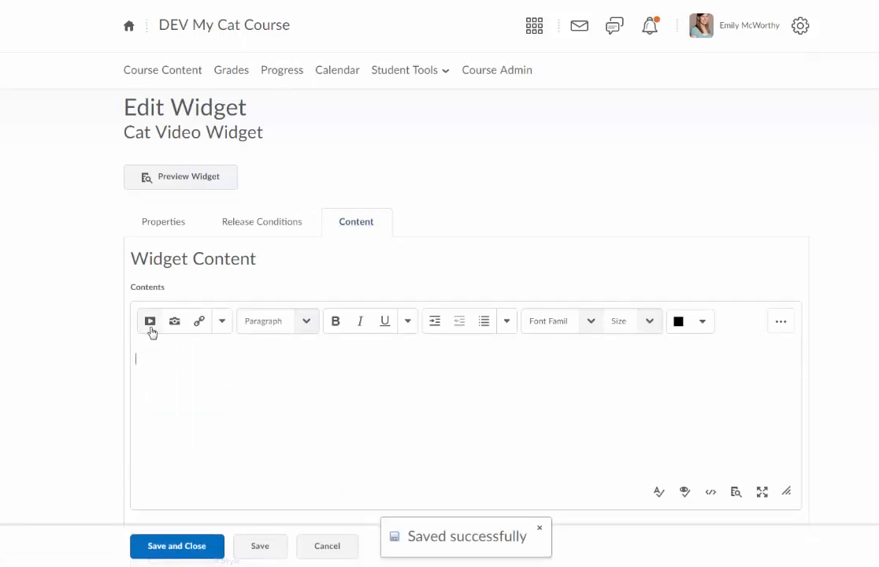
mouse_move(527, 341)
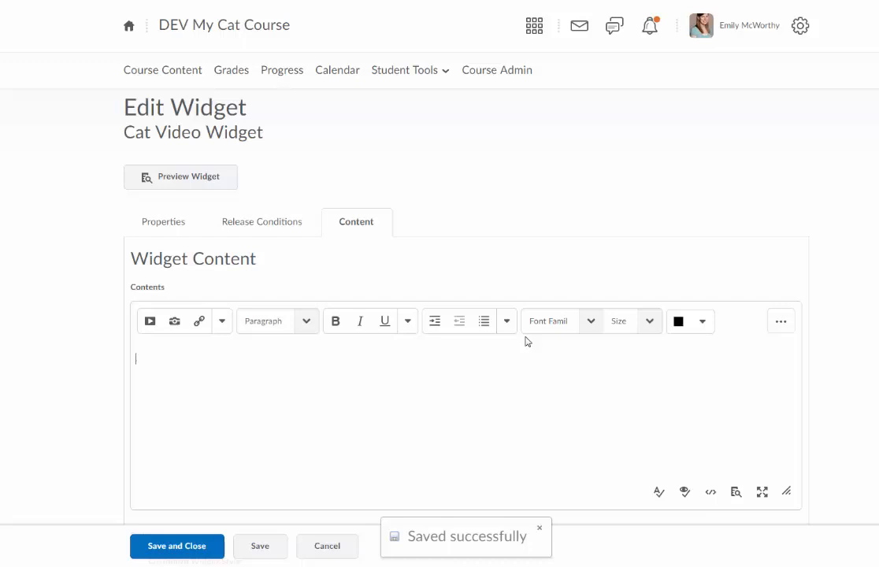
mouse_move(149, 320)
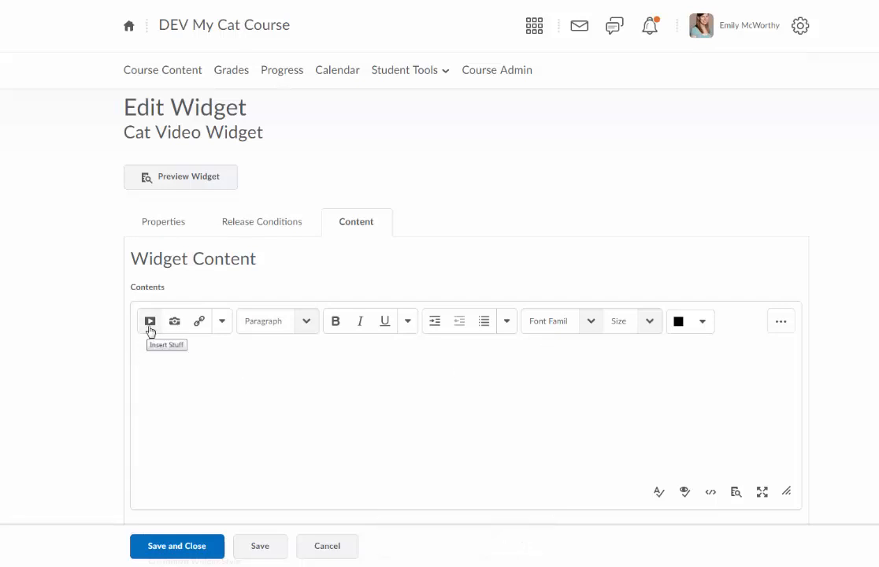
mouse_move(199, 320)
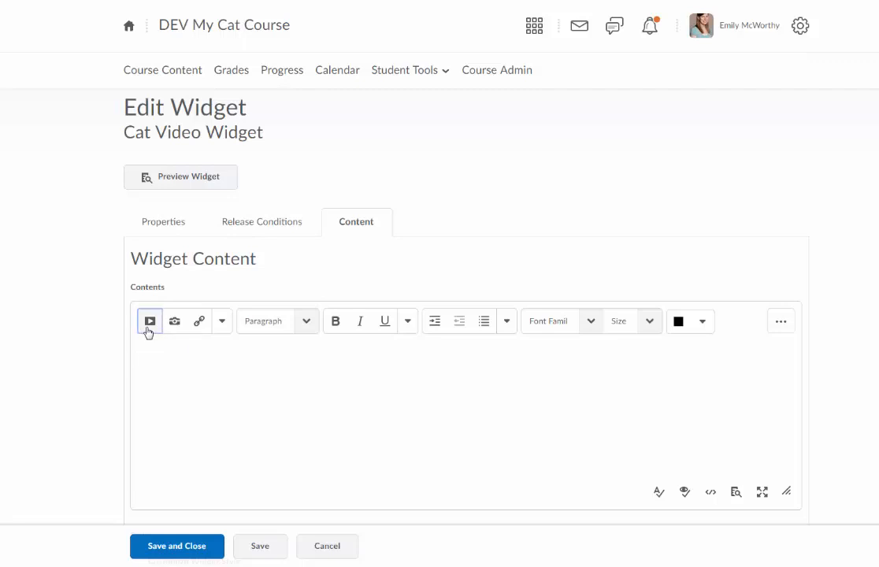
Insert the first 'funny cats' YouTube result into the widget content
click(149, 321)
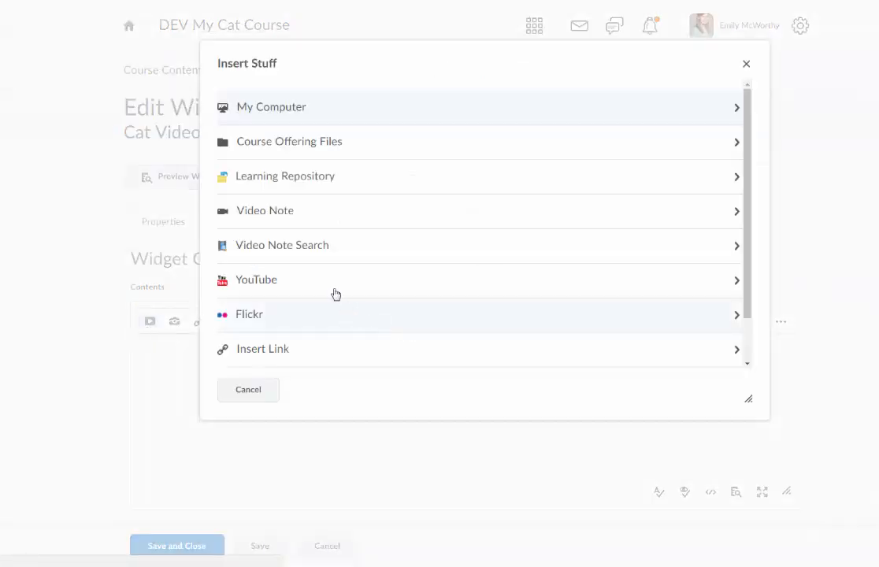
mouse_move(312, 284)
text(fu)
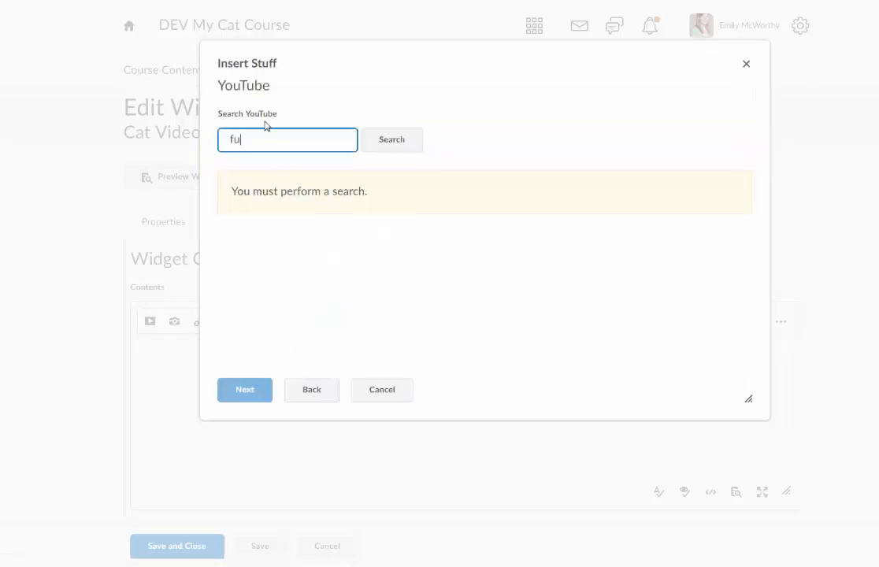
click(392, 140)
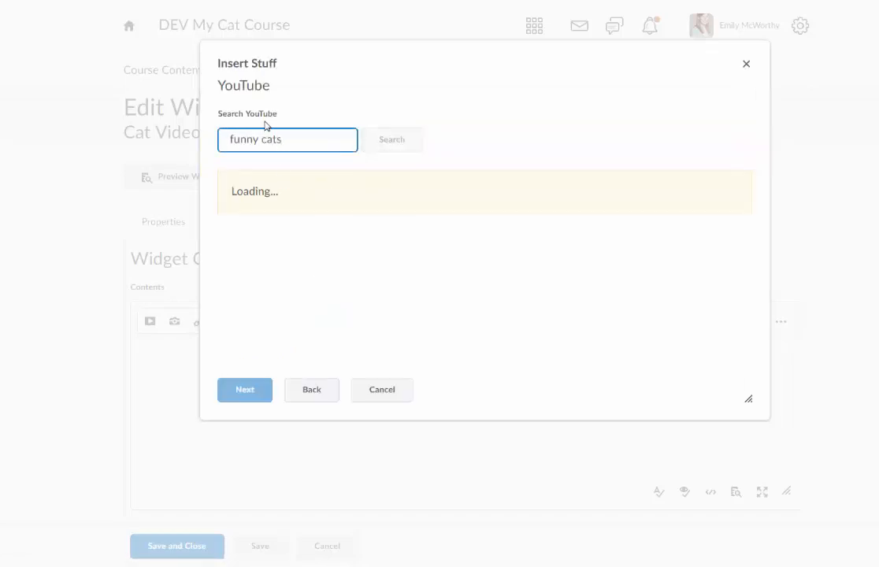
click(392, 139)
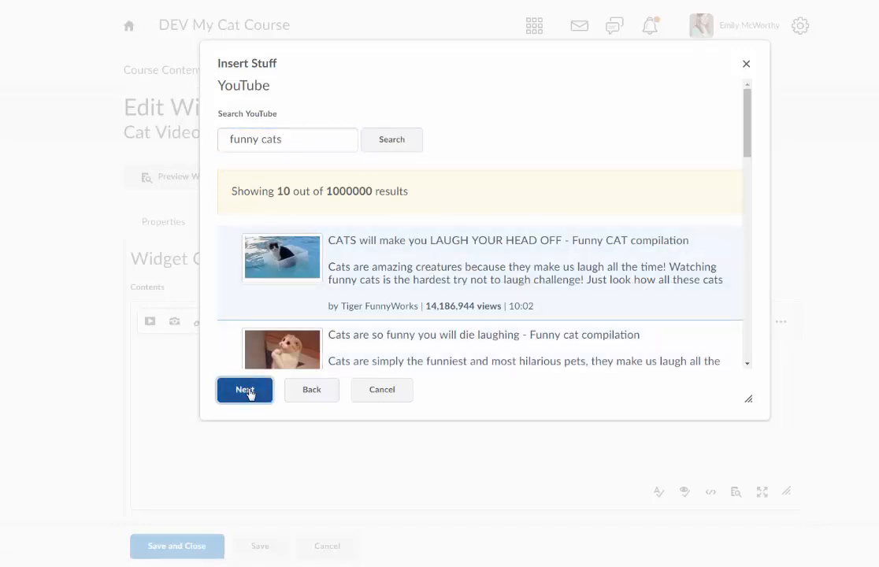
click(244, 389)
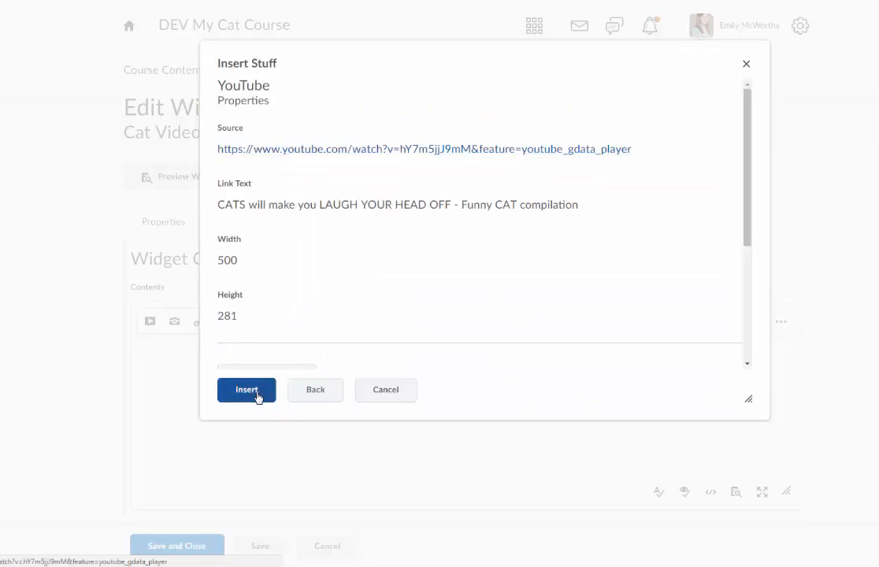
click(246, 389)
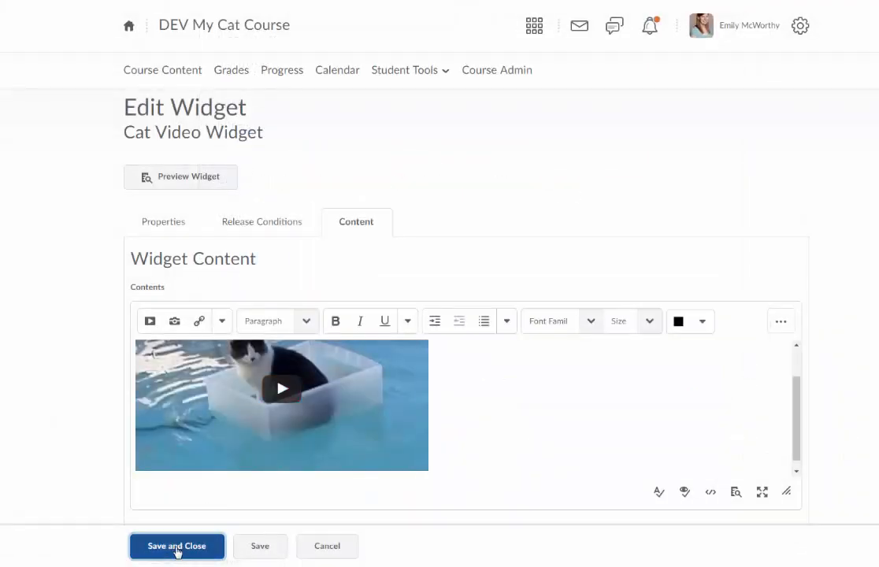
Save and close the widget, then confirm News and Content is the active homepage
click(177, 545)
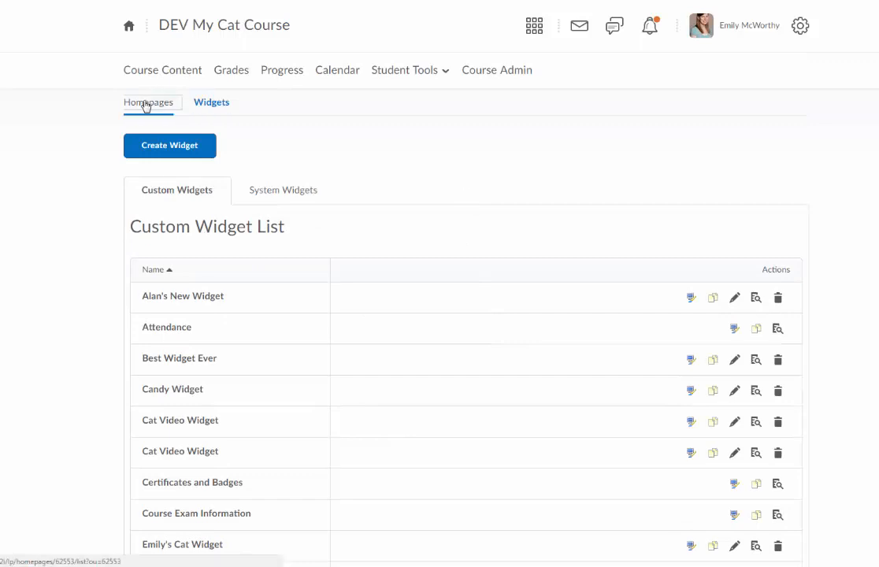
click(148, 102)
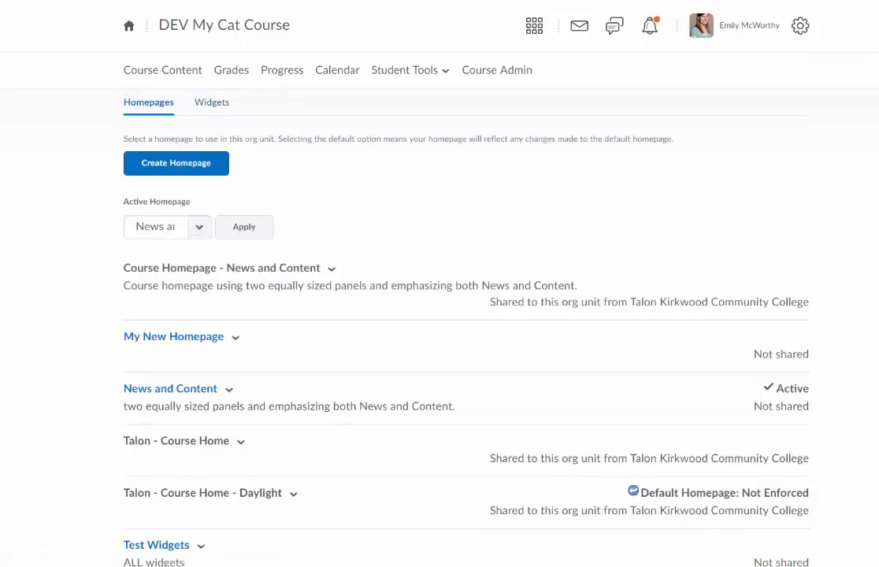
scroll(down, 3)
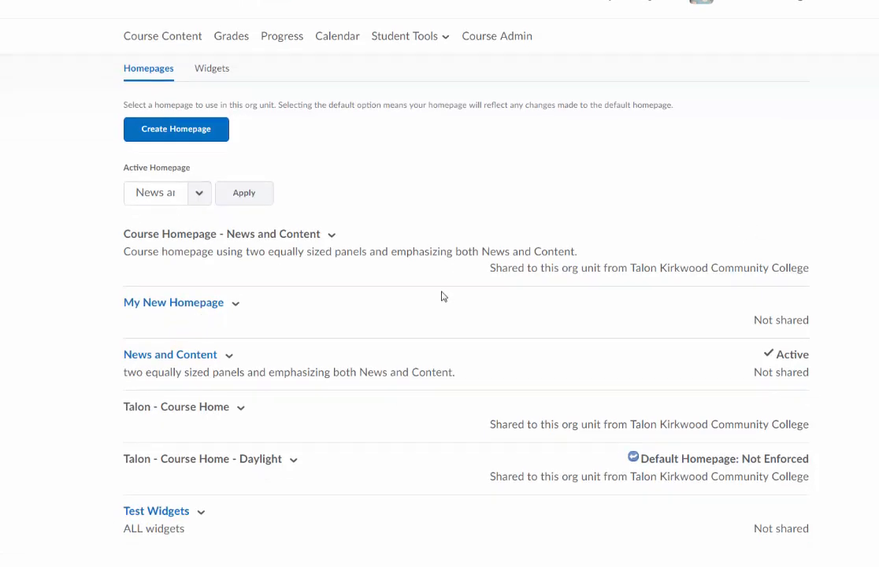
click(199, 193)
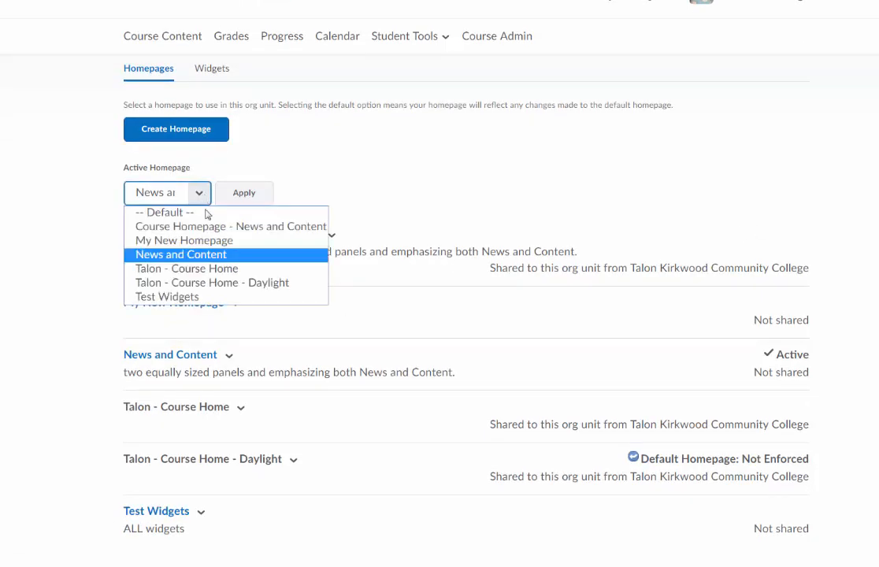
click(260, 360)
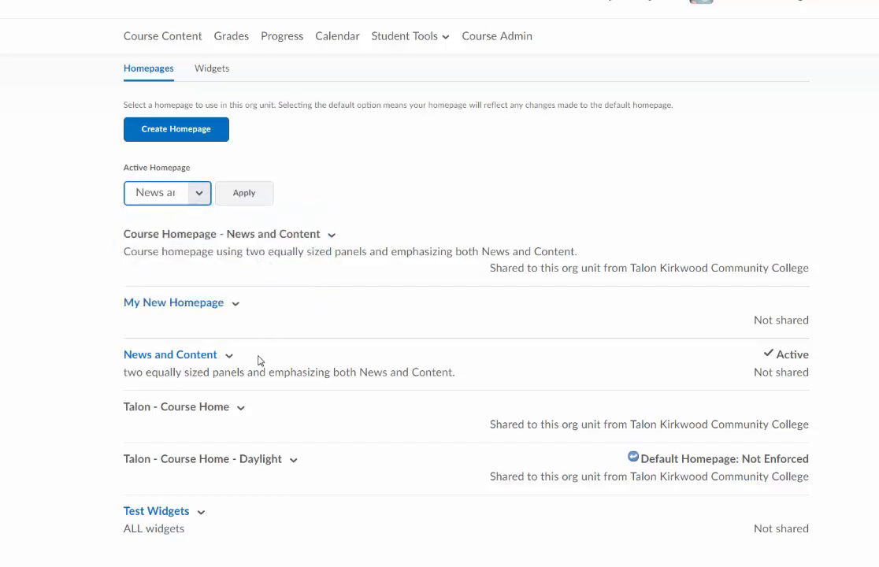
mouse_move(773, 363)
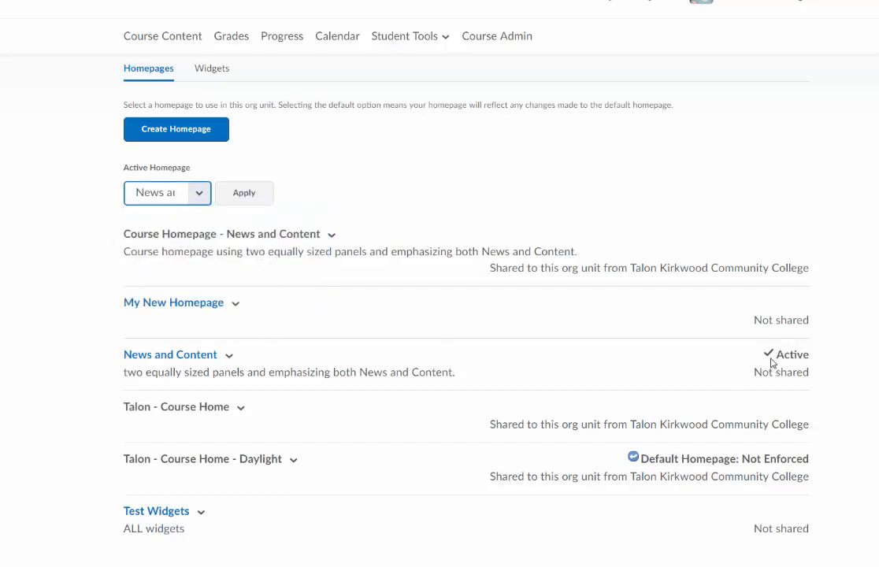
mouse_move(155, 360)
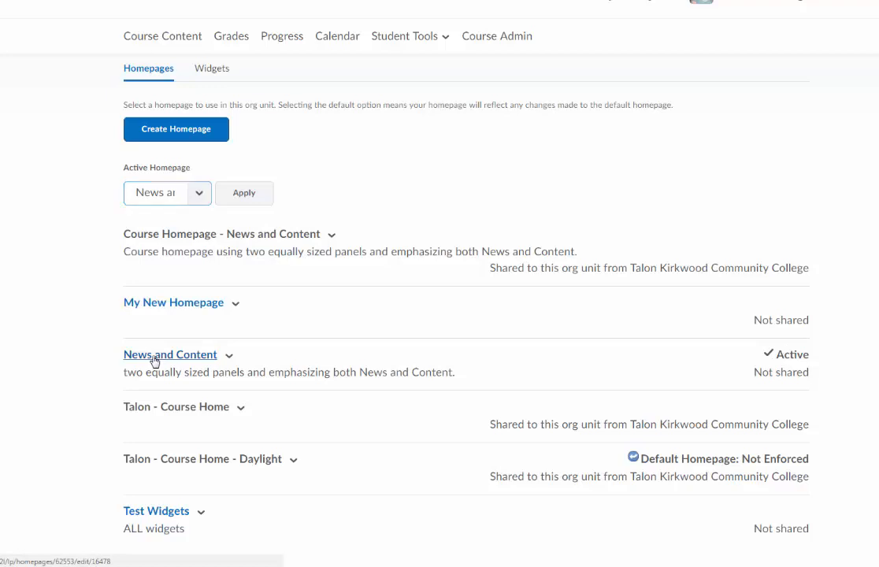
Add Cat Video Widget to the News and Content right panel and save the homepage
click(170, 354)
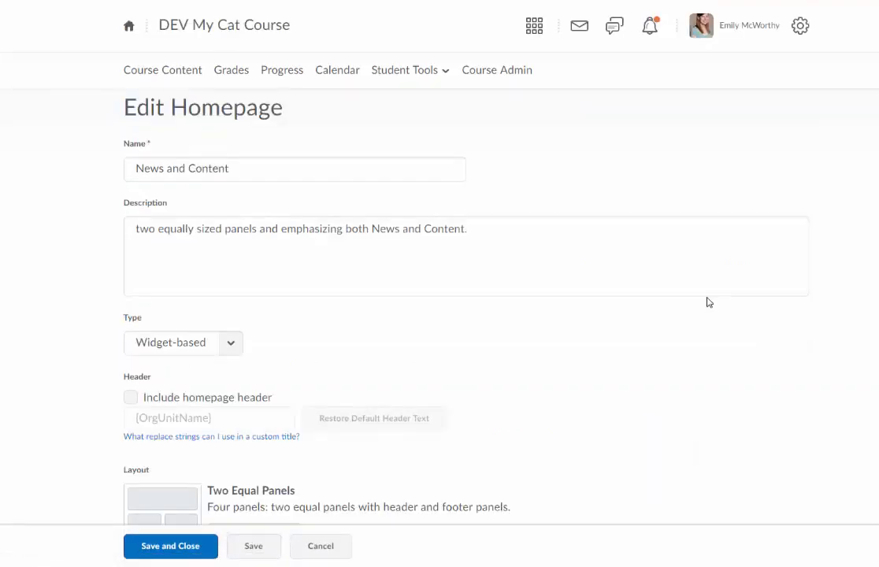
scroll(down, 3)
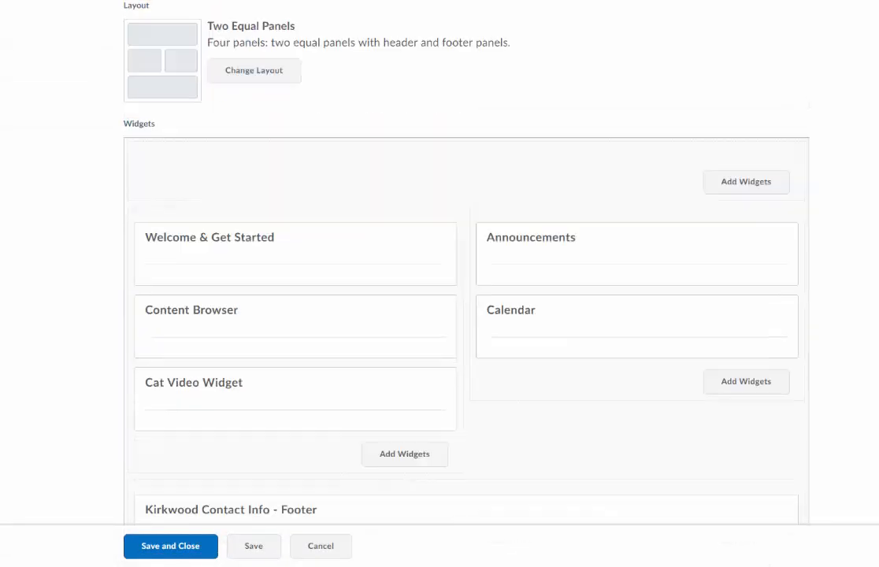
scroll(down, 3)
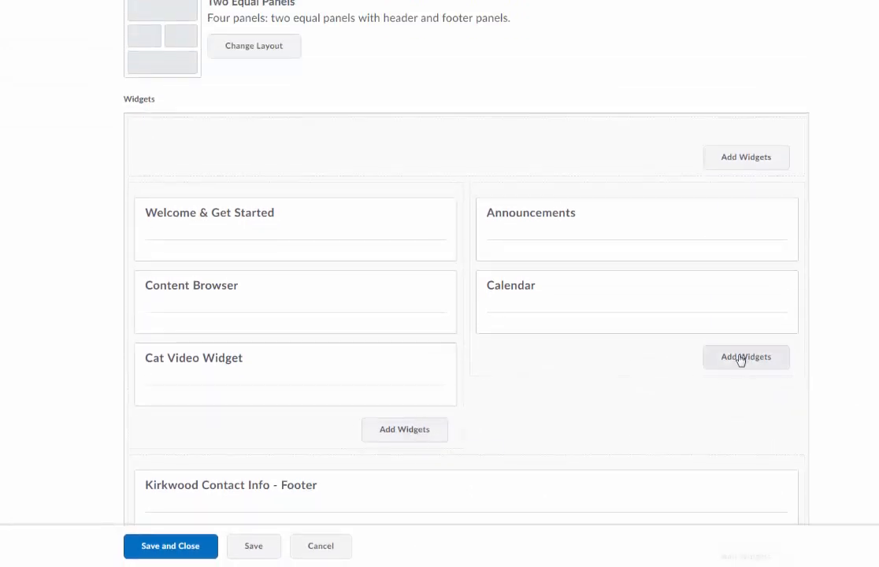
click(746, 357)
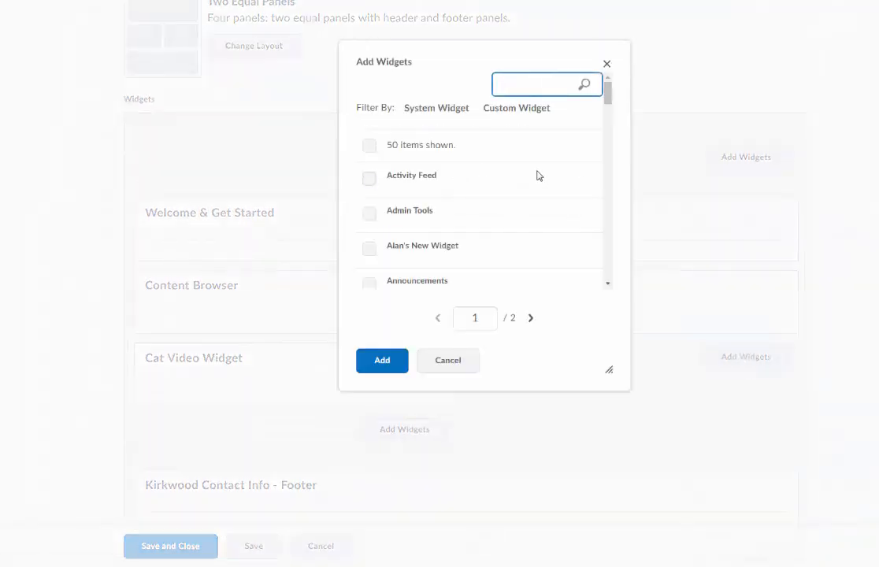
scroll(down, 3)
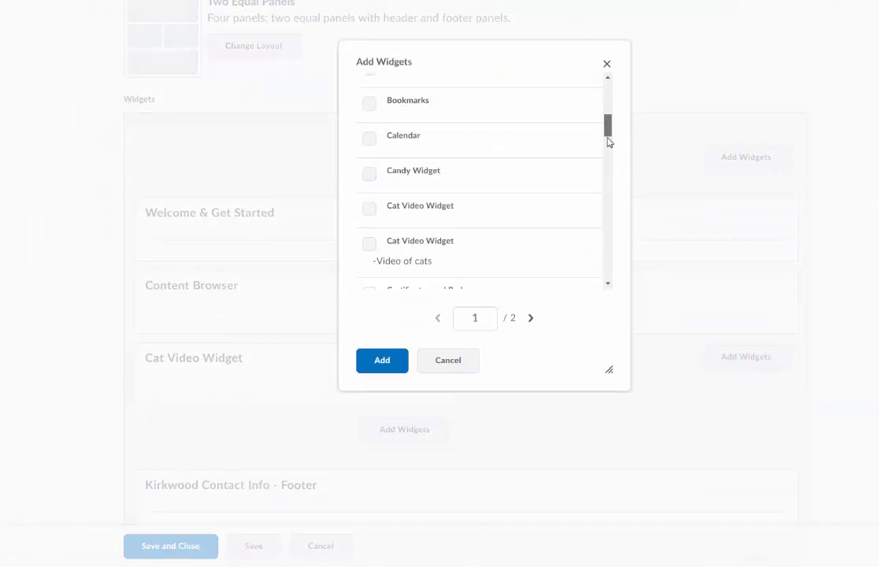
click(368, 229)
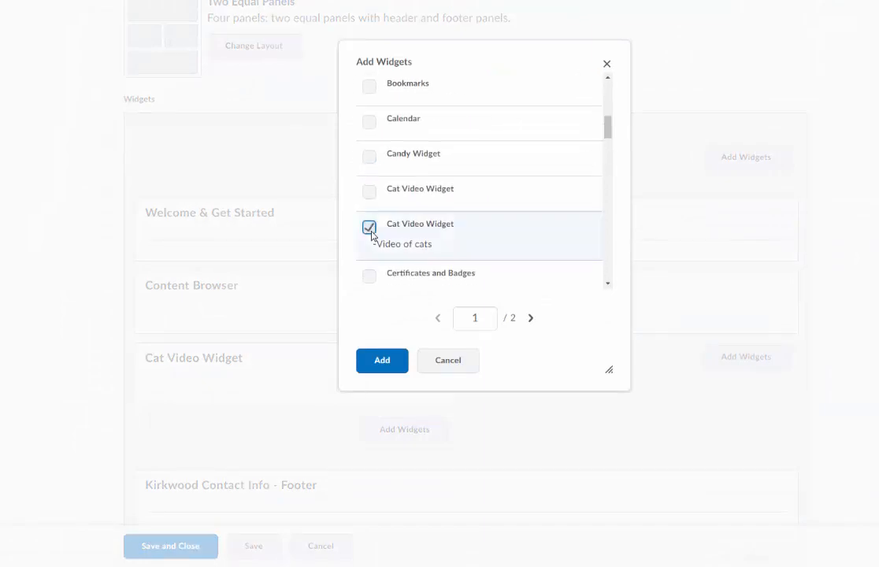
click(382, 360)
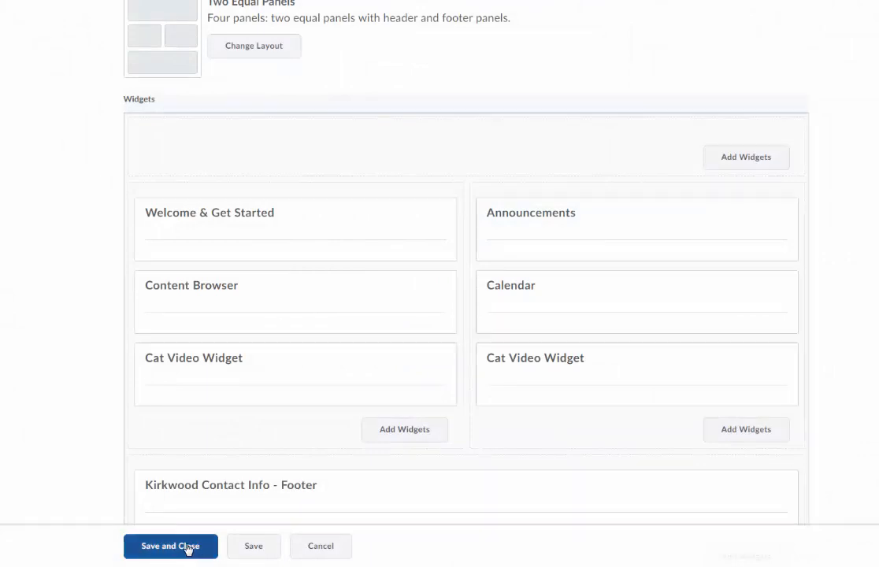
click(170, 546)
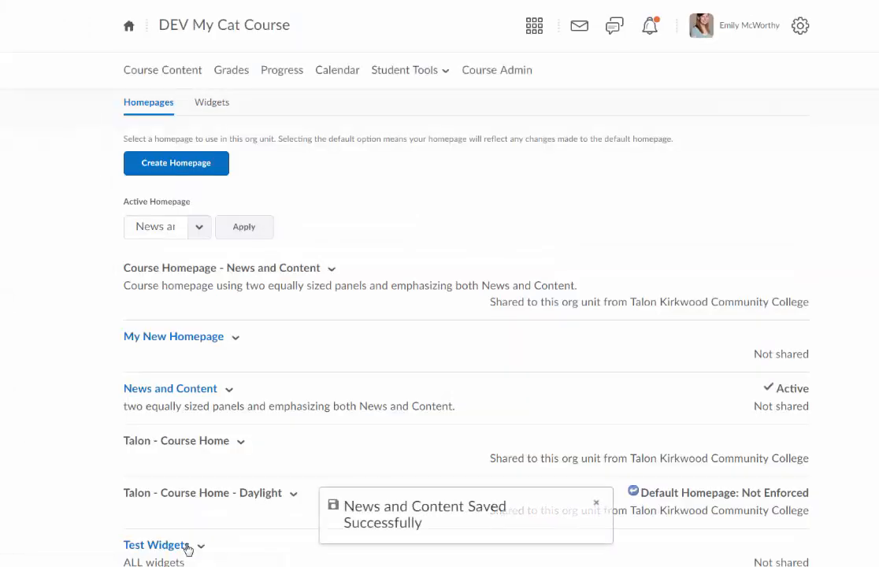
Scroll the course homepage to see the cat video below the Calendar
scroll(down, 3)
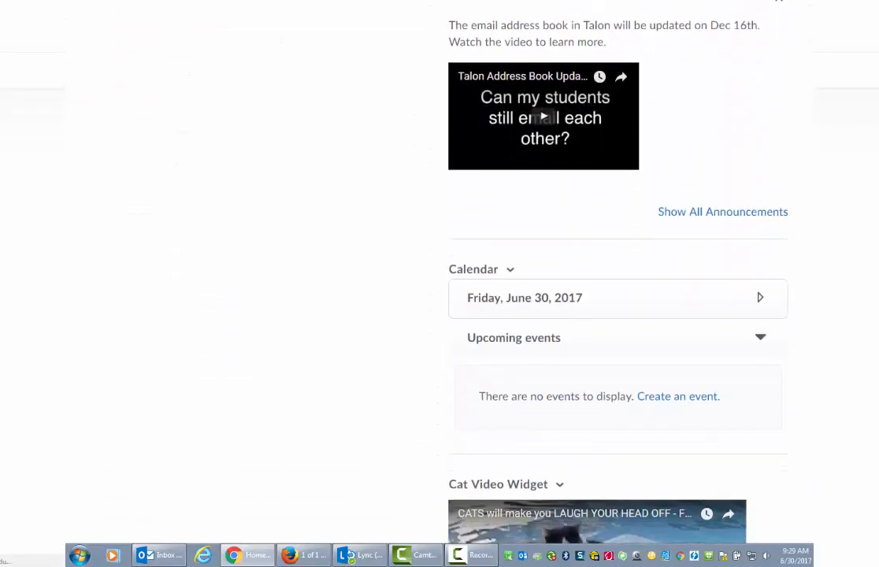
scroll(down, 3)
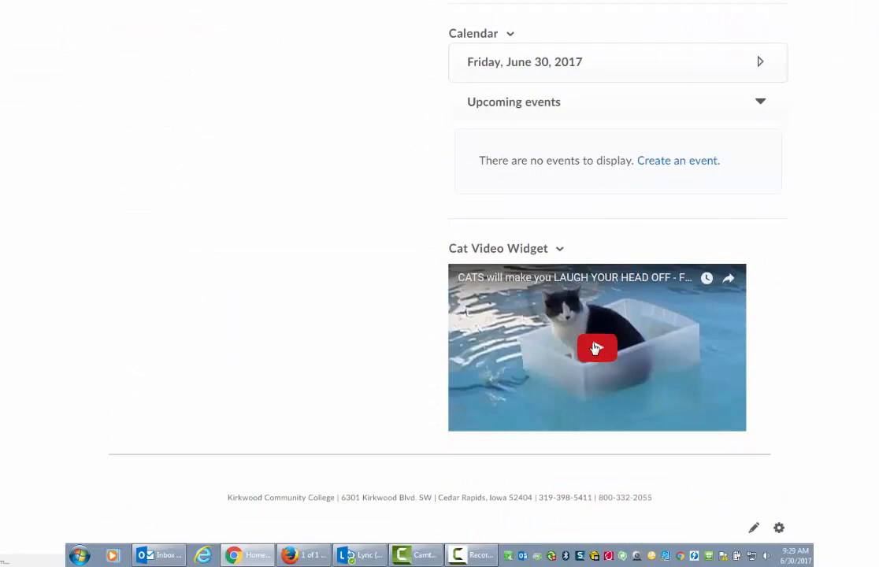